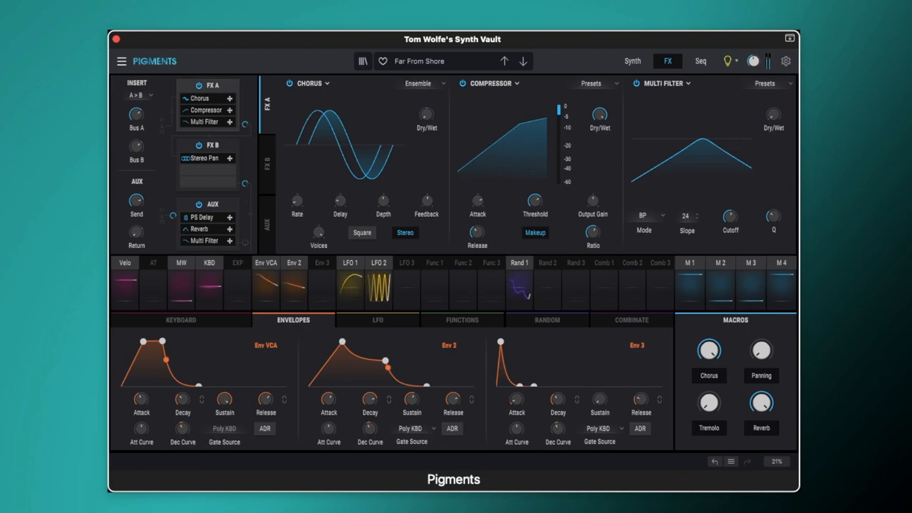
# Step: Switch from the FX page to the Synth engine view of Far From Shore
pyautogui.click(632, 61)
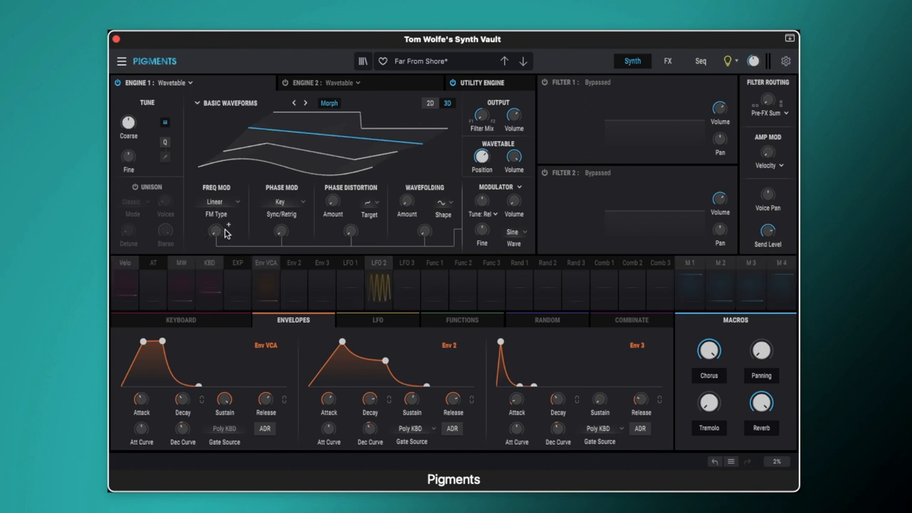
pyautogui.moveTo(216, 232)
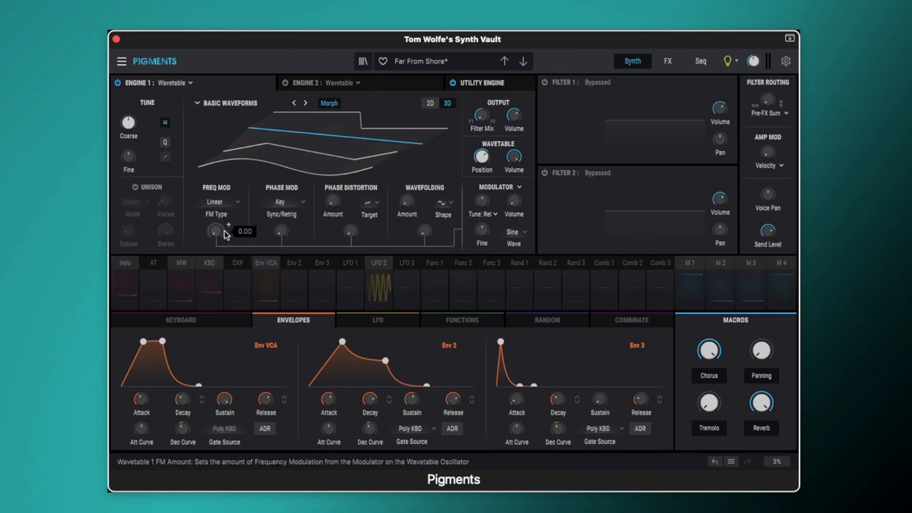
pyautogui.moveTo(349, 232)
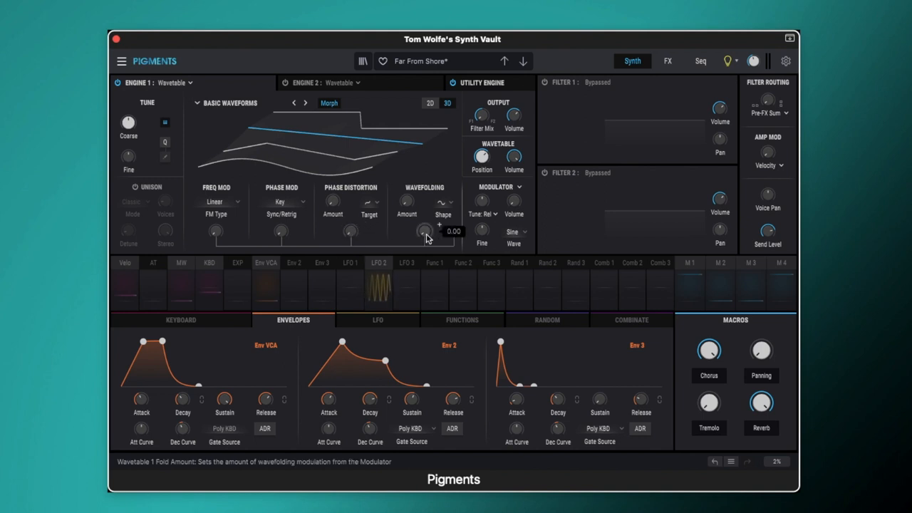
# Step: Nudge a wavetable knob and switch on Classic unison for Engine 1
pyautogui.moveTo(481, 159); pyautogui.dragTo(486, 156)
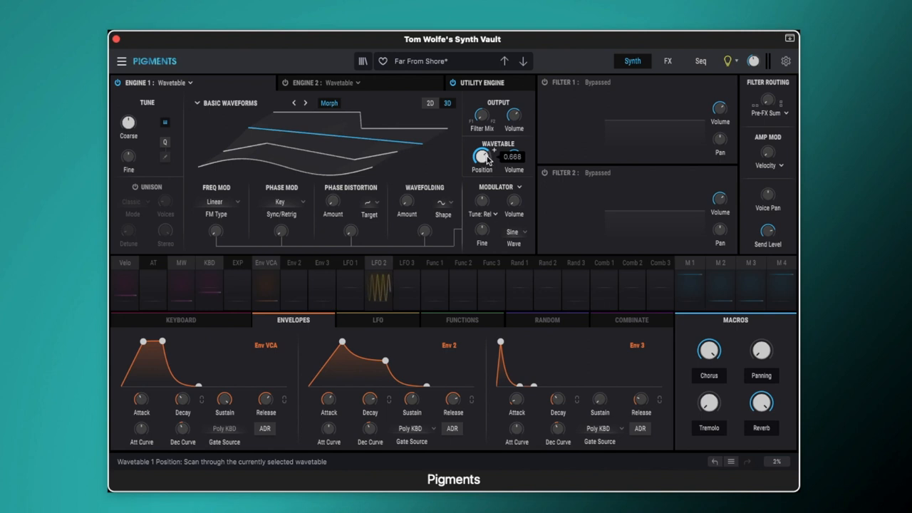
pyautogui.click(132, 187)
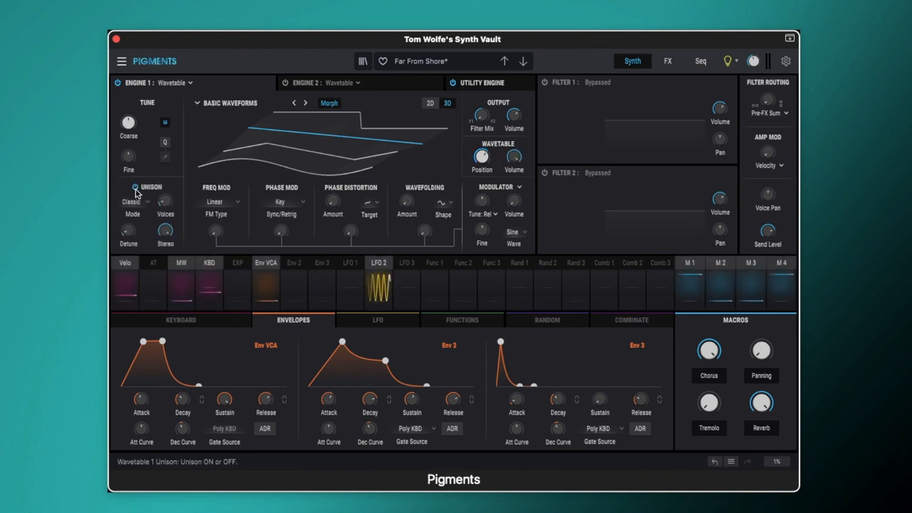
pyautogui.moveTo(146, 207)
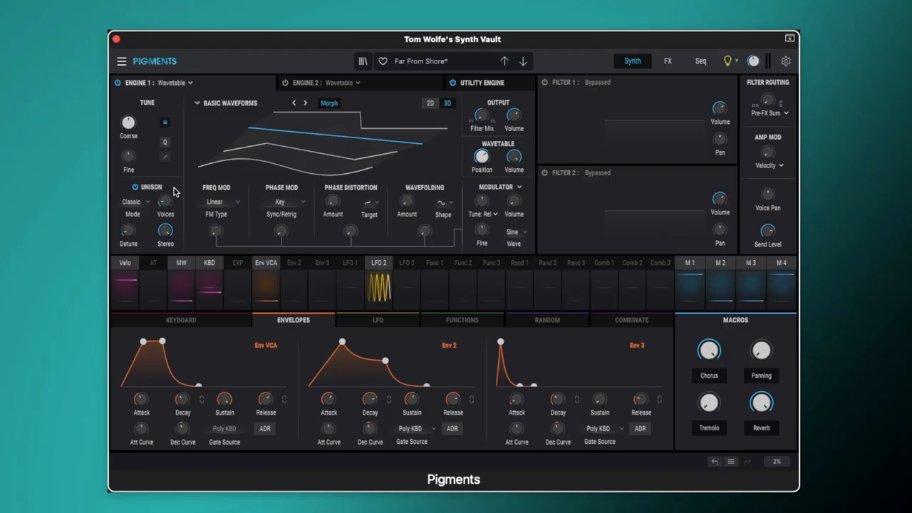
pyautogui.moveTo(139, 403)
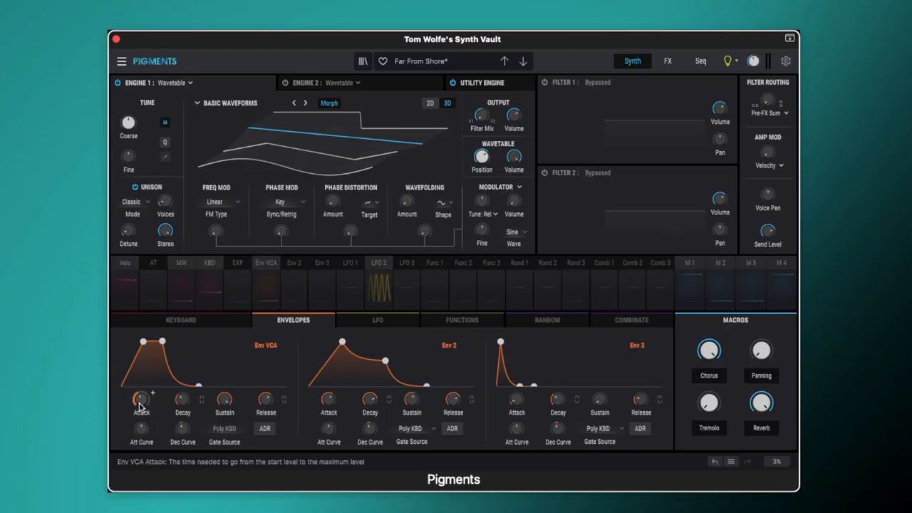
pyautogui.moveTo(141, 399); pyautogui.dragTo(141, 378)
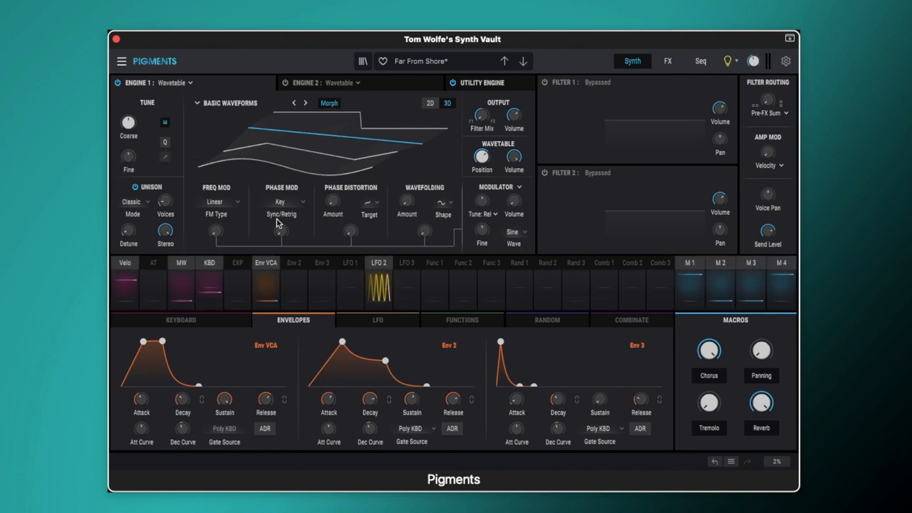
# Step: Show LFO 1's fine-tuning routings and the LFO settings with the Rand 1 rate modulation
pyautogui.click(377, 283)
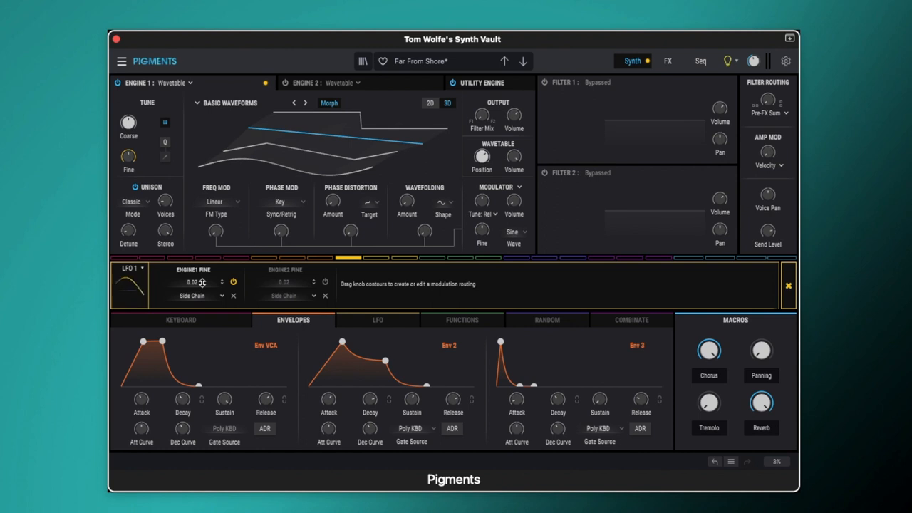
pyautogui.click(377, 320)
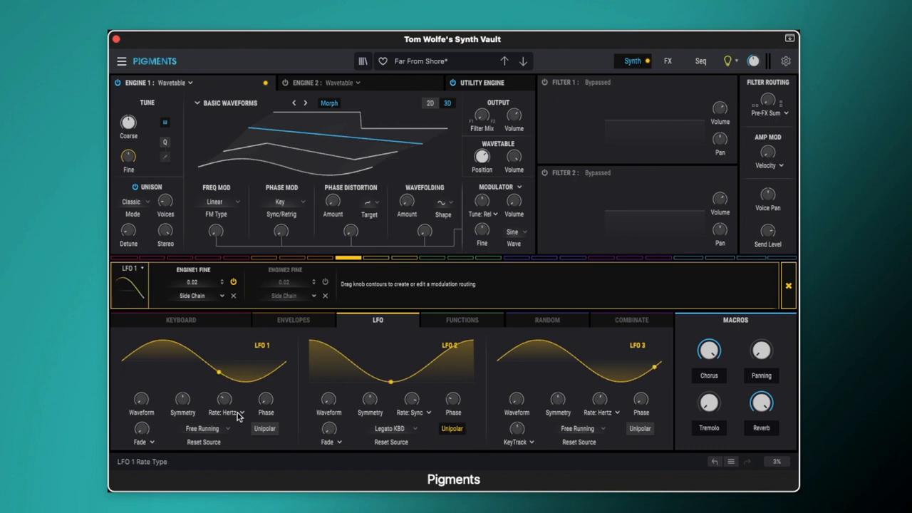
pyautogui.moveTo(225, 399); pyautogui.dragTo(224, 396)
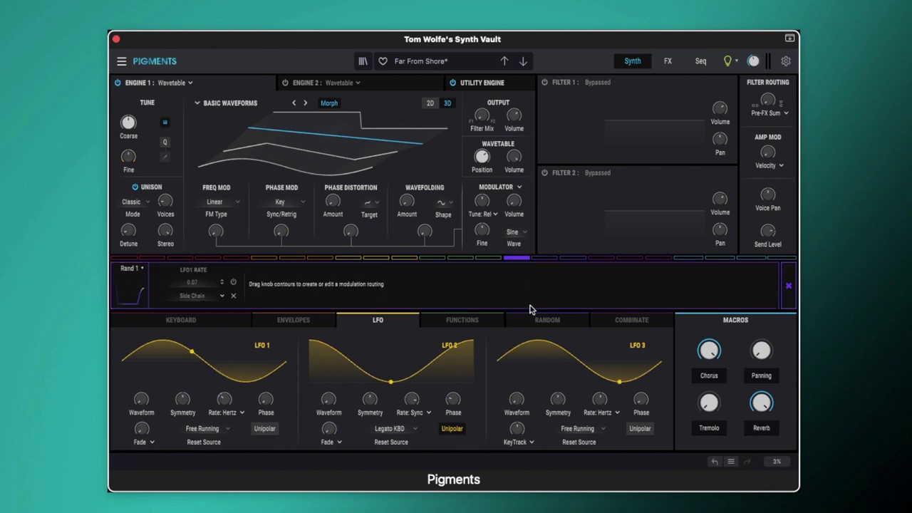
# Step: Link Random 1's Rise and Fall times, then return to the LFO view
pyautogui.click(546, 320)
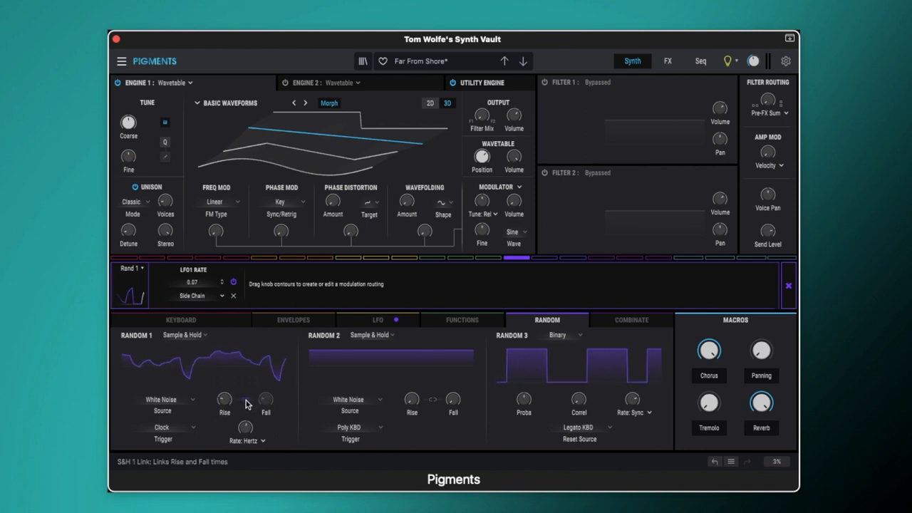
pyautogui.moveTo(225, 399); pyautogui.dragTo(225, 389)
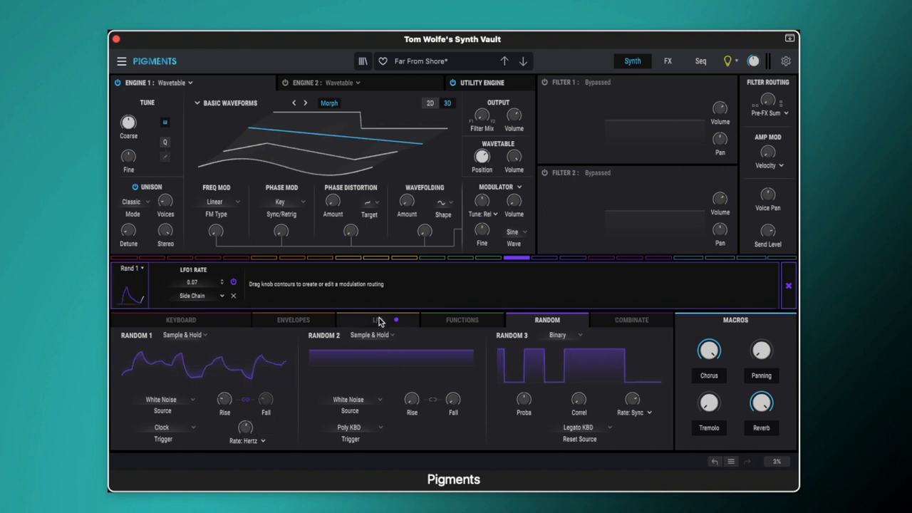
pyautogui.click(375, 320)
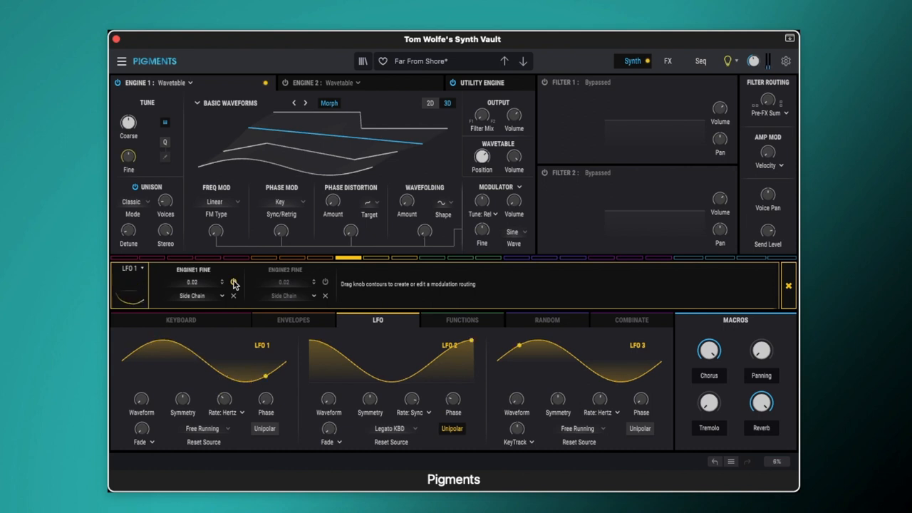
pyautogui.moveTo(118, 83)
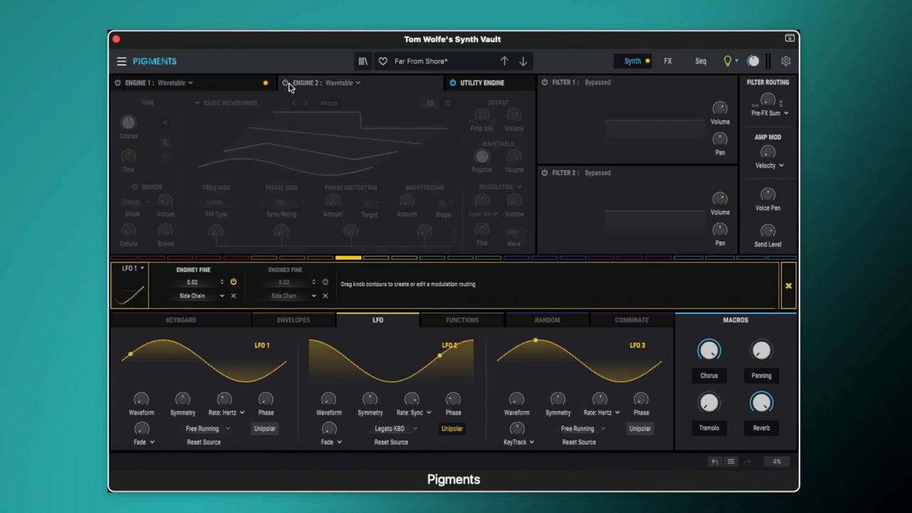
# Step: Power on Engine 2 with unison and raise its Fine tuning slightly
pyautogui.click(286, 82)
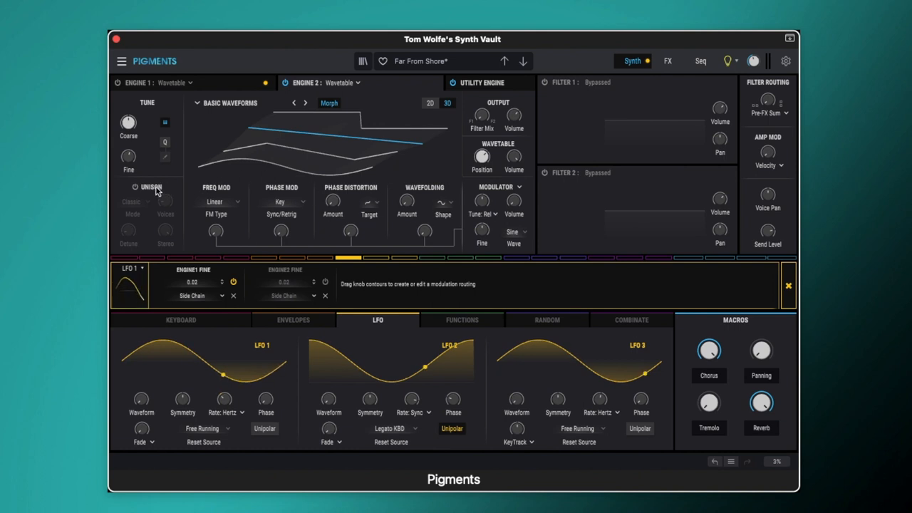
pyautogui.click(131, 188)
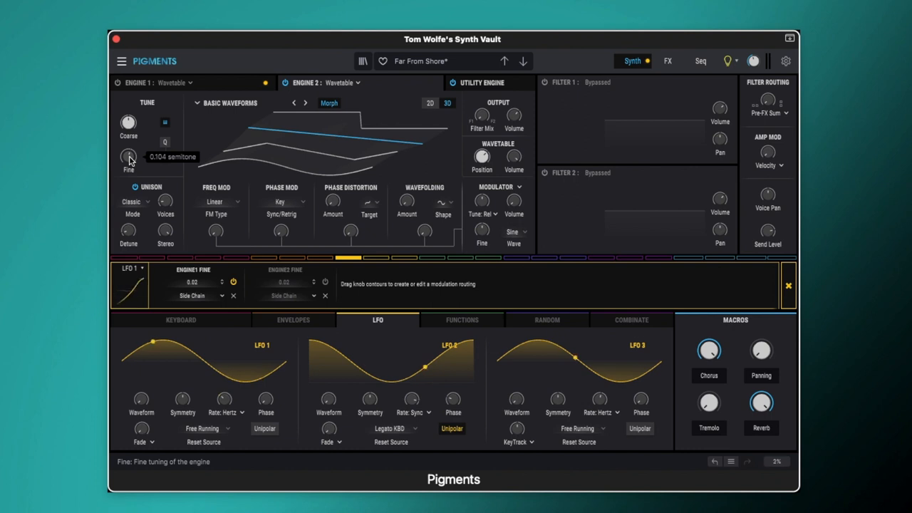
pyautogui.moveTo(150, 155)
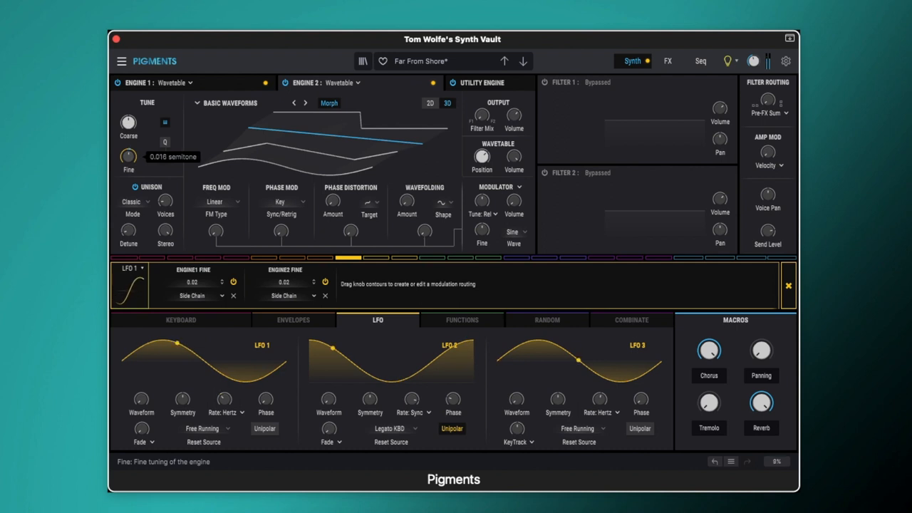
pyautogui.moveTo(128, 155); pyautogui.dragTo(129, 150)
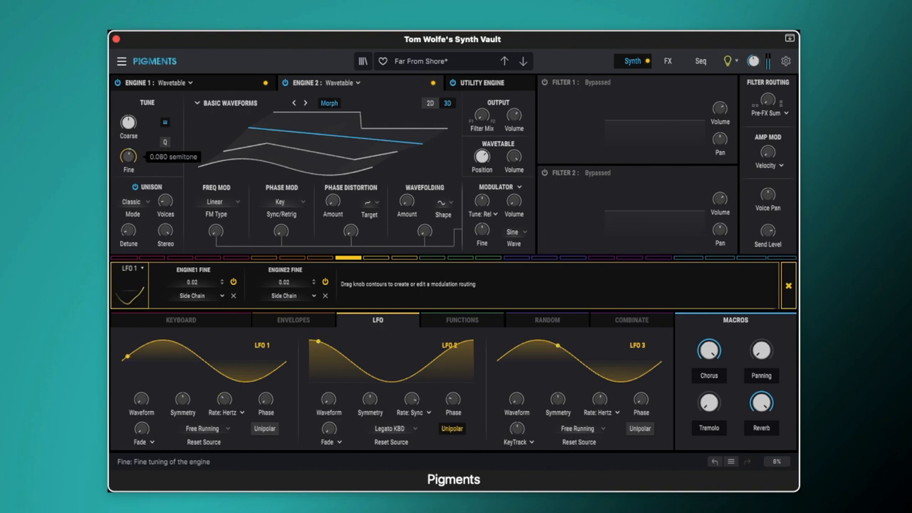
pyautogui.moveTo(128, 157); pyautogui.dragTo(128, 146)
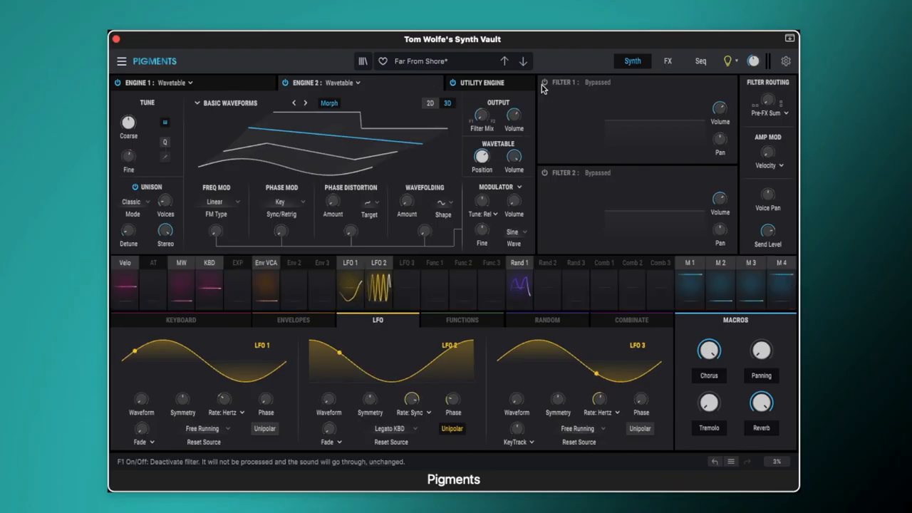
# Step: Enable Filter 1 as a Matrix 12 low-pass and raise its keyboard tracking
pyautogui.click(543, 82)
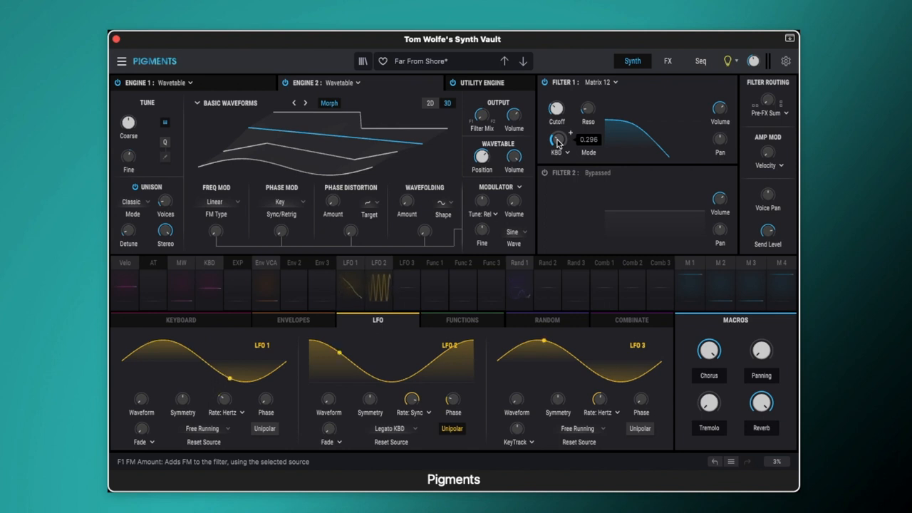
pyautogui.click(588, 144)
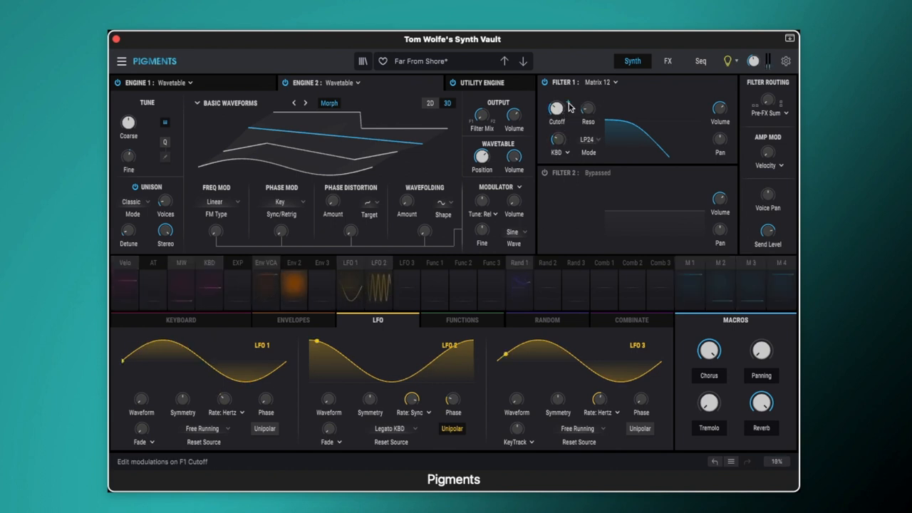
# Step: Route Env 2 to F1 Cutoff at 0.50 and show the Envelopes for its ~3 s attack
pyautogui.click(556, 109)
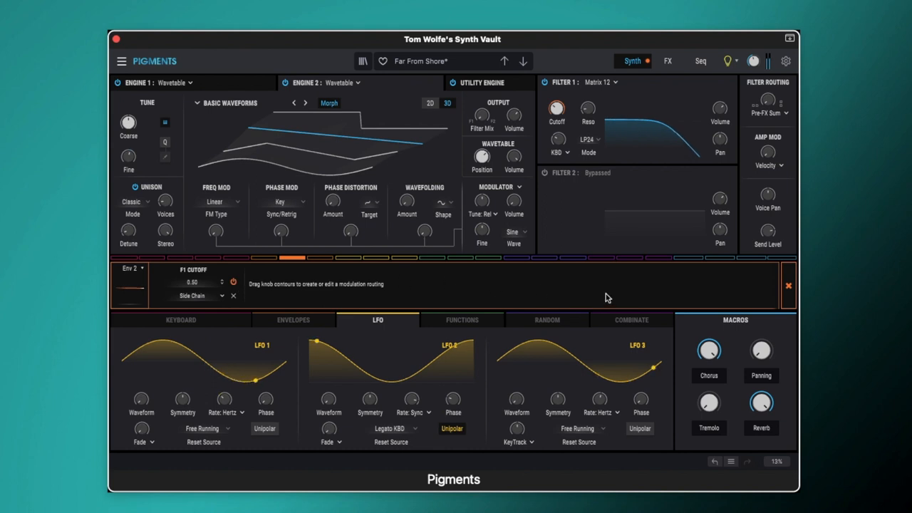
pyautogui.click(293, 319)
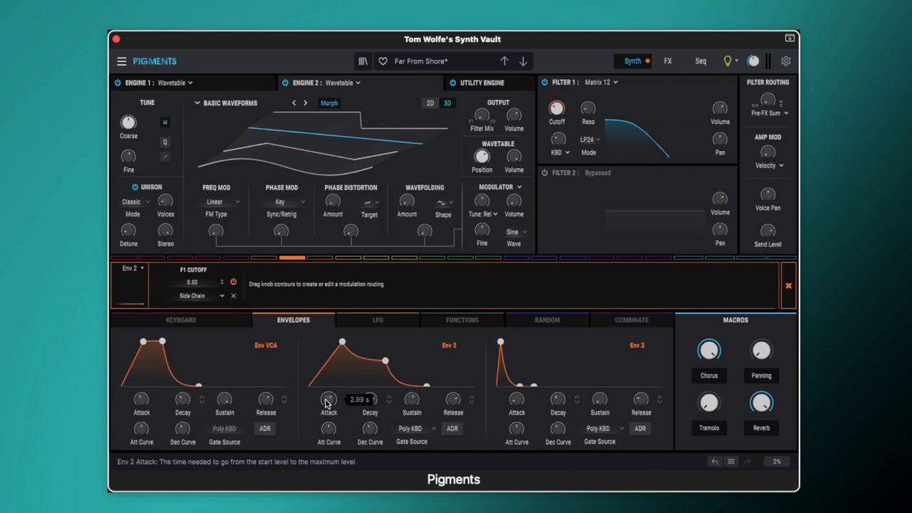
pyautogui.moveTo(370, 402)
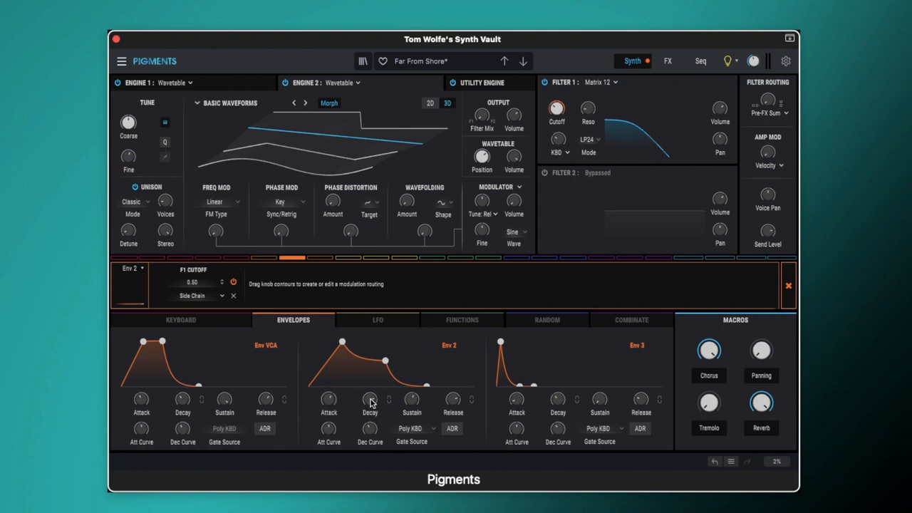
pyautogui.moveTo(369, 403)
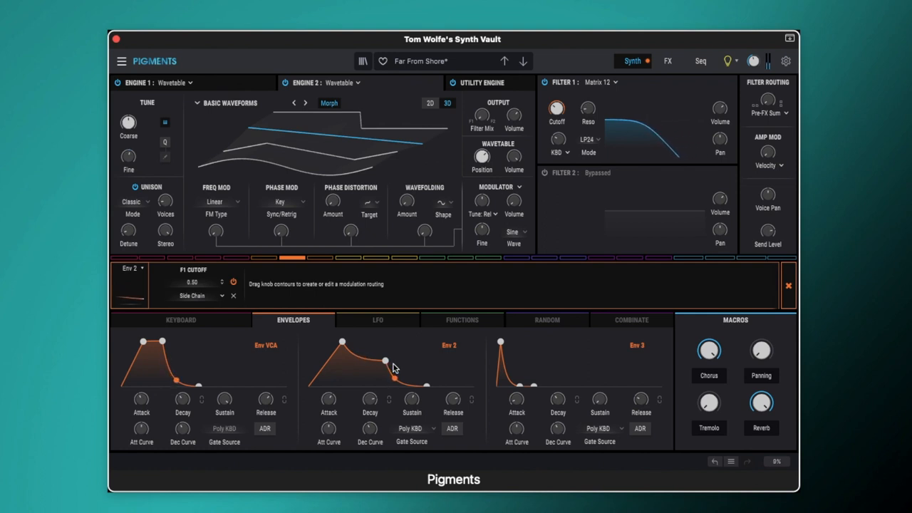
# Step: On the FX page, enable Chorus in FX A with the Ensemble preset
pyautogui.click(668, 61)
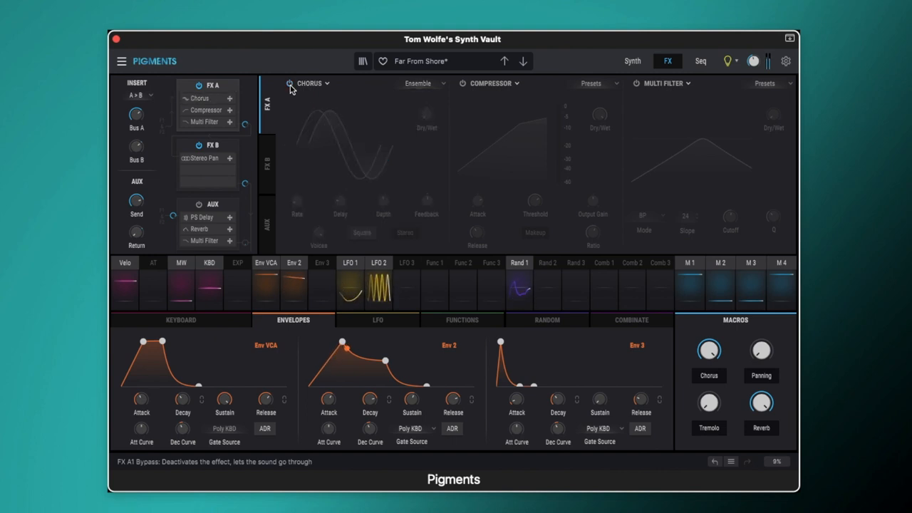
pyautogui.click(287, 84)
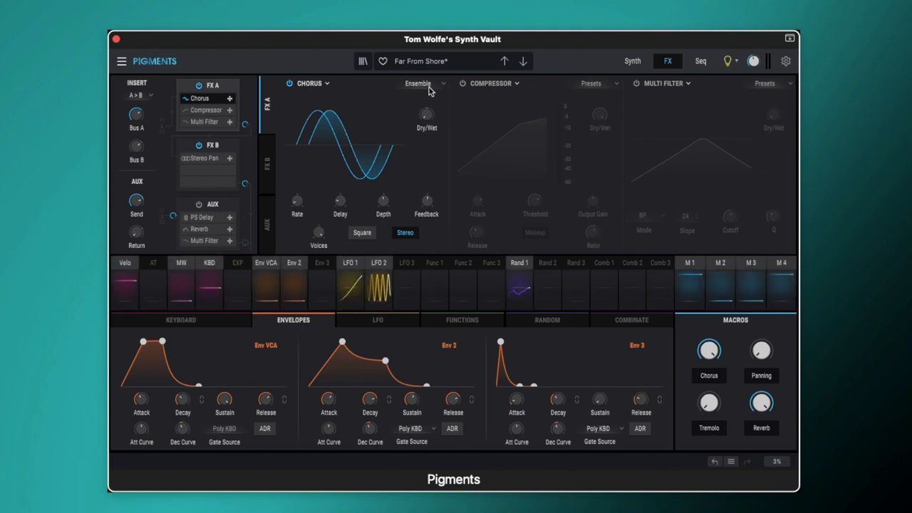
pyautogui.click(421, 84)
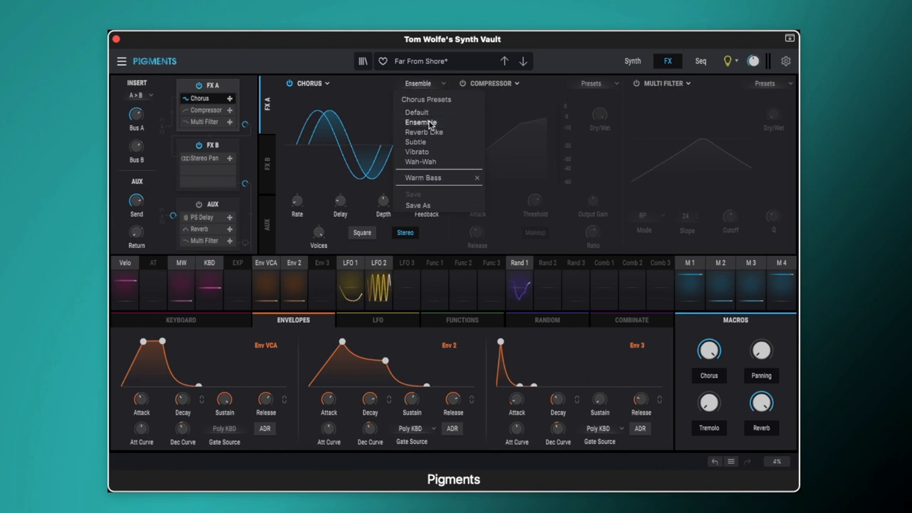
pyautogui.click(420, 121)
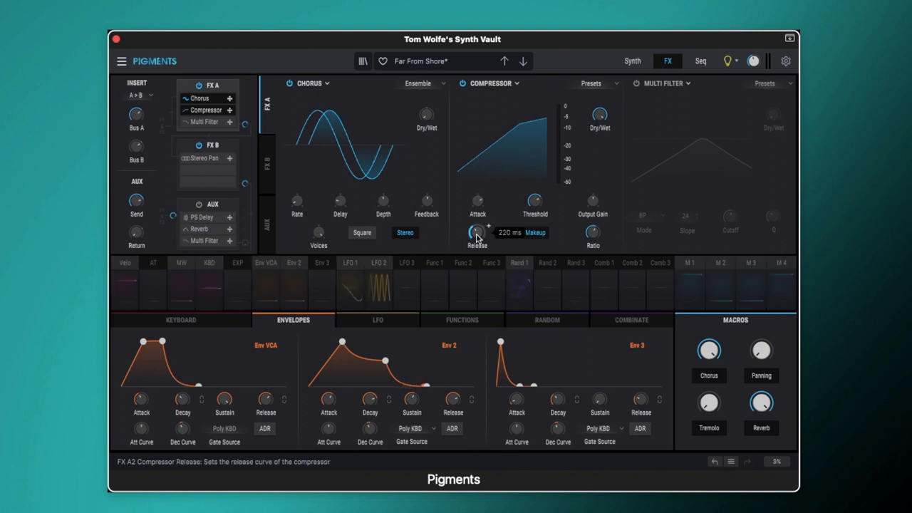
pyautogui.moveTo(532, 202)
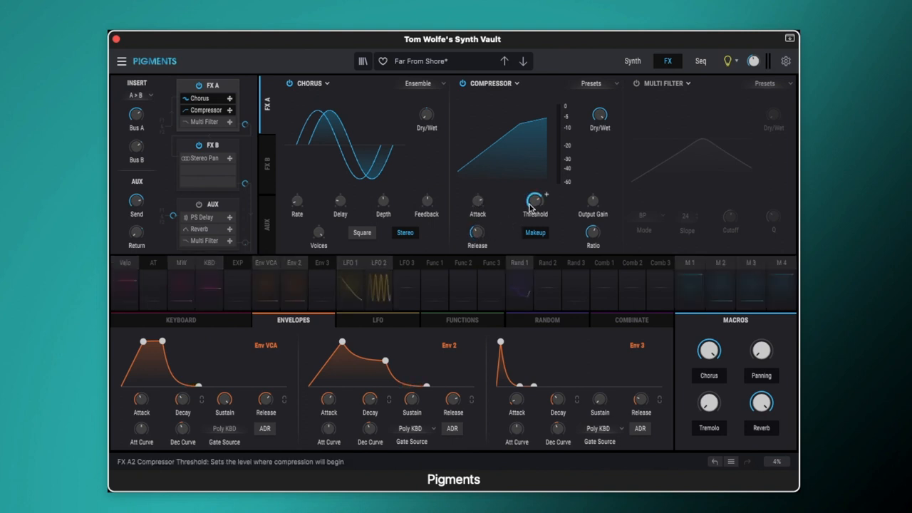
# Step: Lower the Compressor threshold to about -4.32 dB
pyautogui.moveTo(535, 199); pyautogui.dragTo(535, 203)
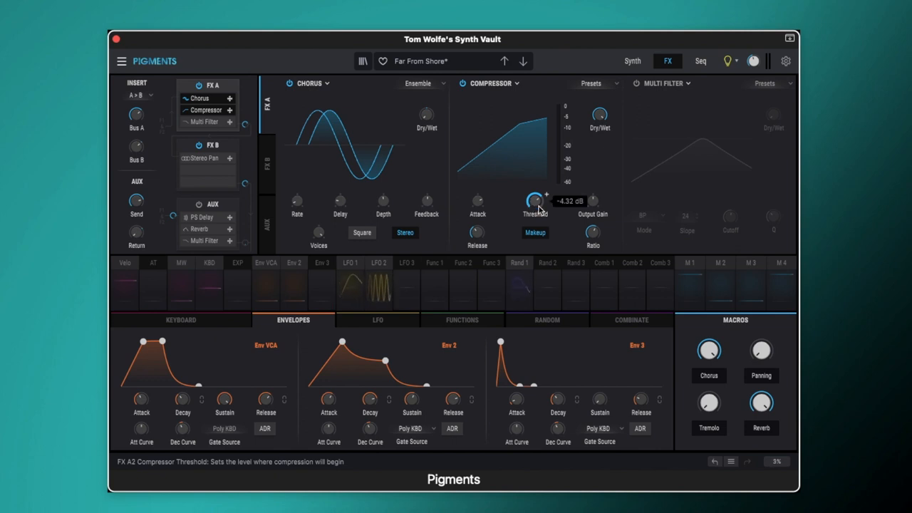
pyautogui.moveTo(591, 232)
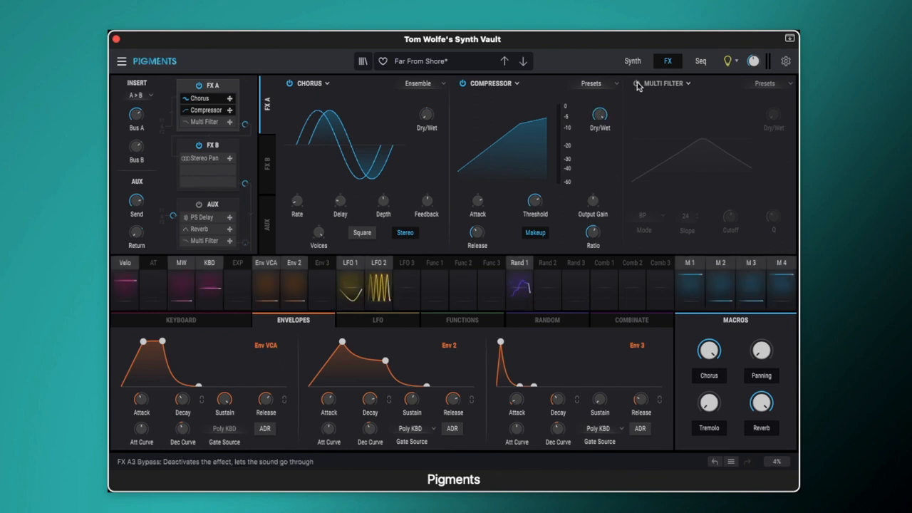
# Step: Show the FX B bus with its Stereo Pan effect
pyautogui.click(203, 159)
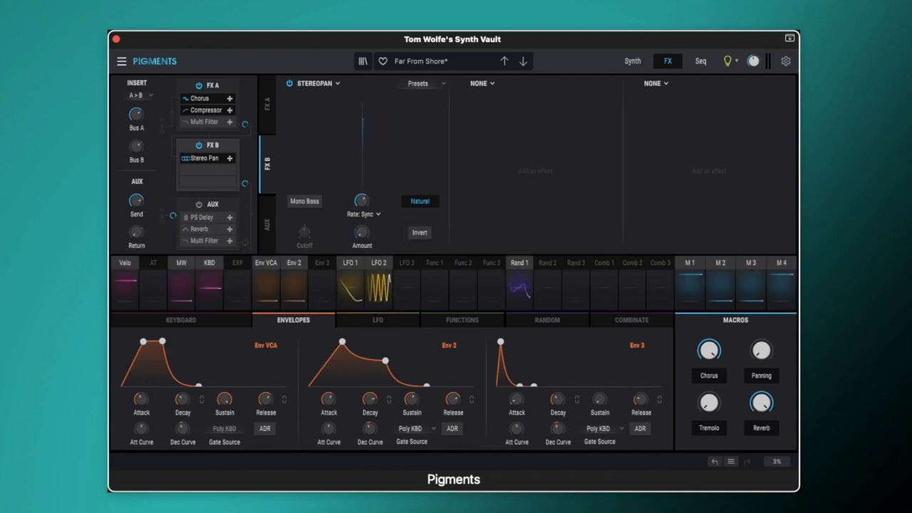
# Step: Set the aux pitch-shift delay to Octave Up mode with 18.5 ms stereo offset and 3 cents detune
pyautogui.click(216, 204)
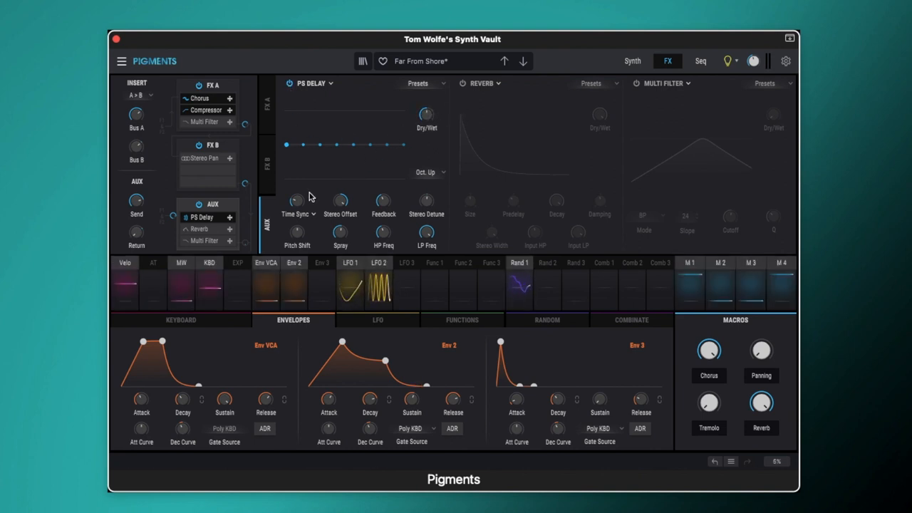
pyautogui.moveTo(297, 199)
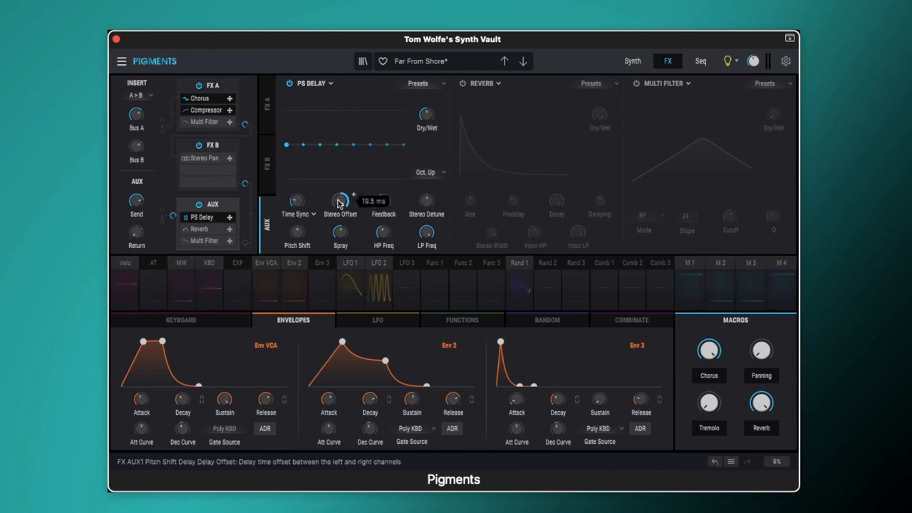
pyautogui.moveTo(384, 202)
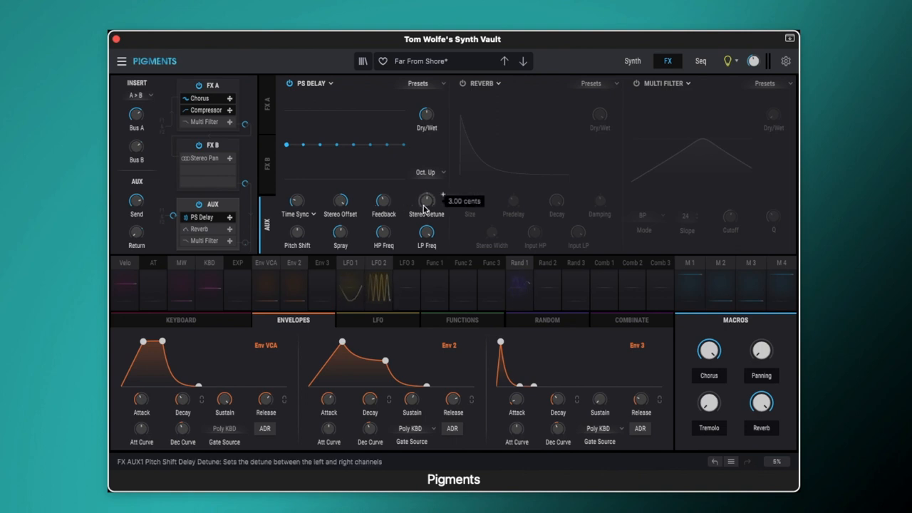
pyautogui.moveTo(296, 233)
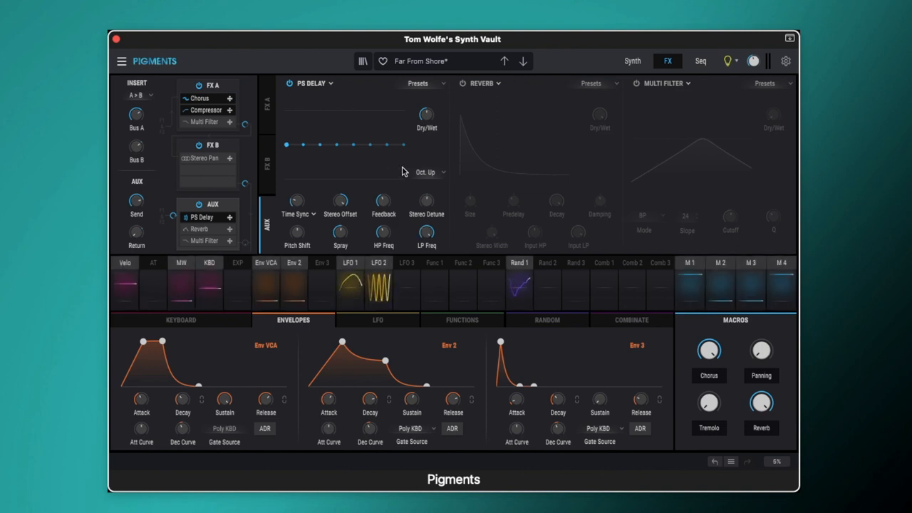
pyautogui.click(429, 172)
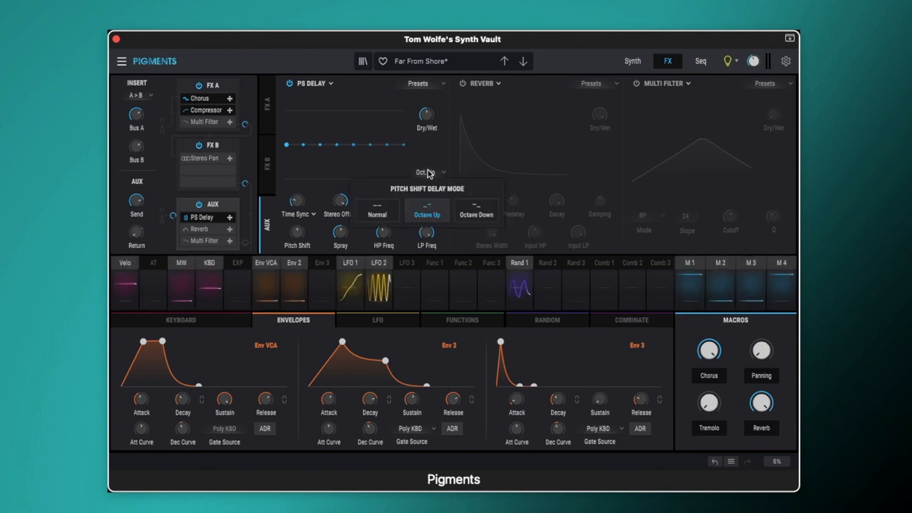
pyautogui.click(427, 213)
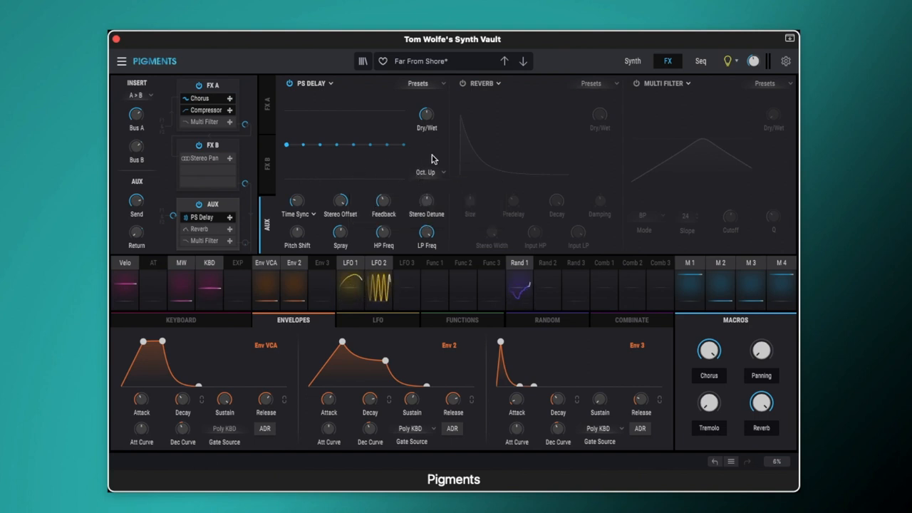
pyautogui.moveTo(424, 174)
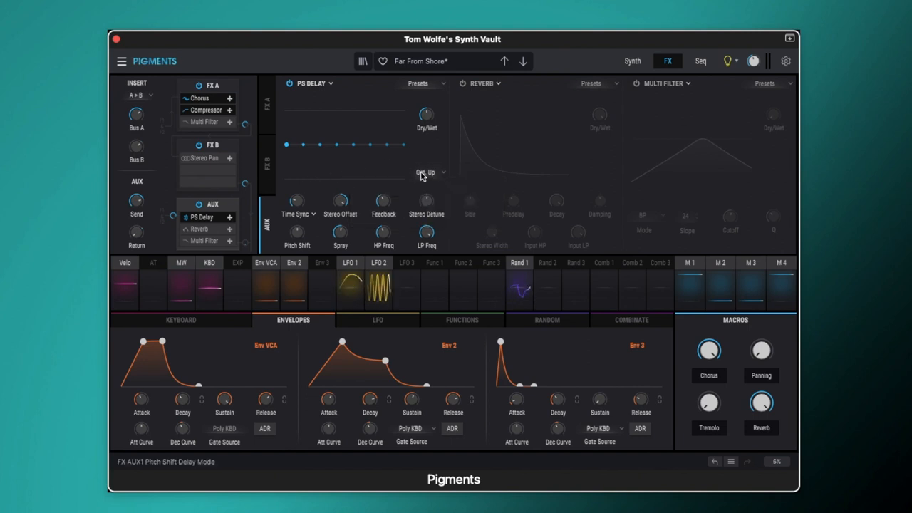
pyautogui.click(459, 84)
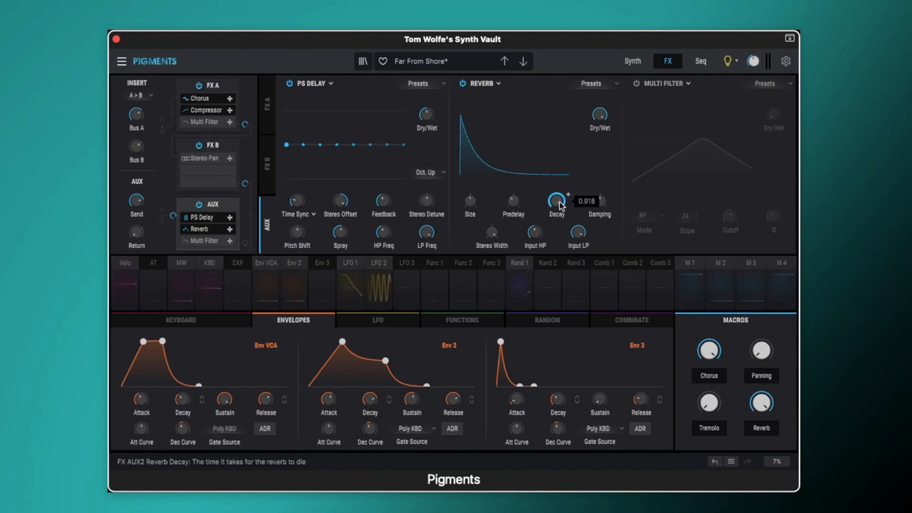
pyautogui.moveTo(599, 203)
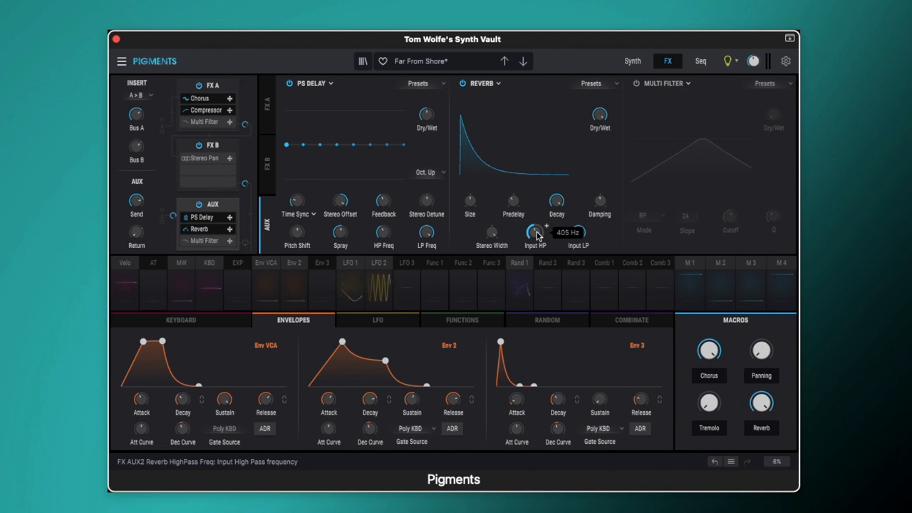
# Step: Switch on the aux bus Multi Filter, then return to the FX A chain
pyautogui.click(211, 85)
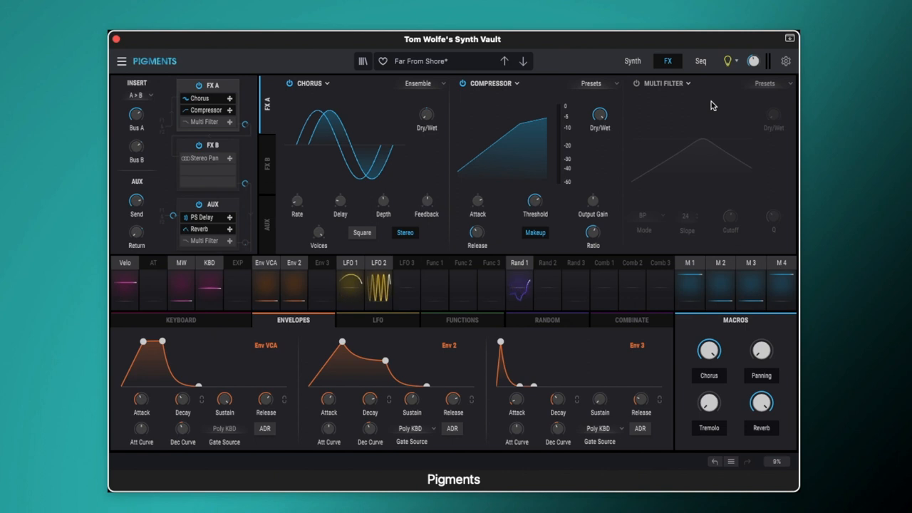
pyautogui.click(634, 83)
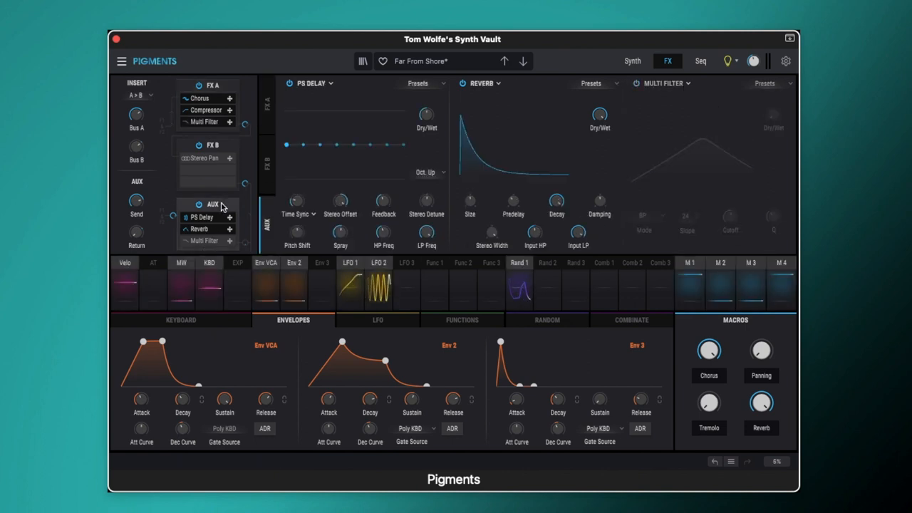
pyautogui.click(635, 83)
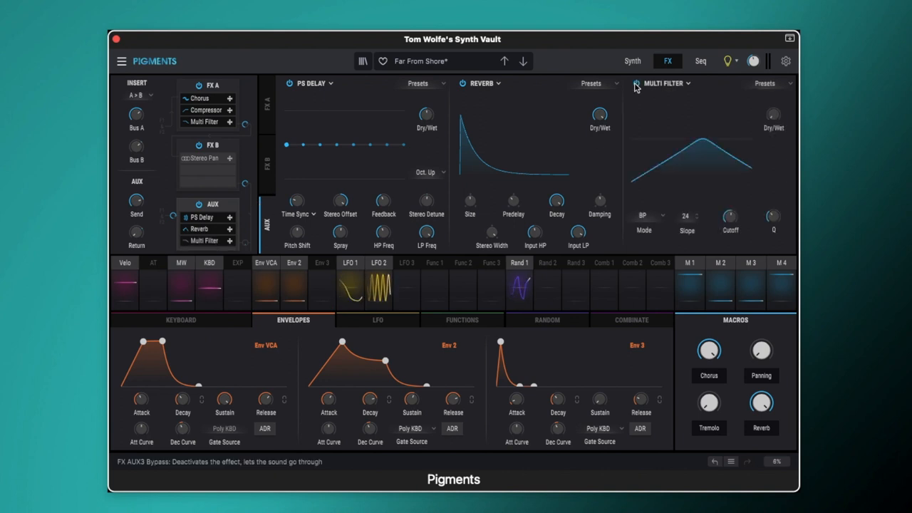
pyautogui.click(209, 84)
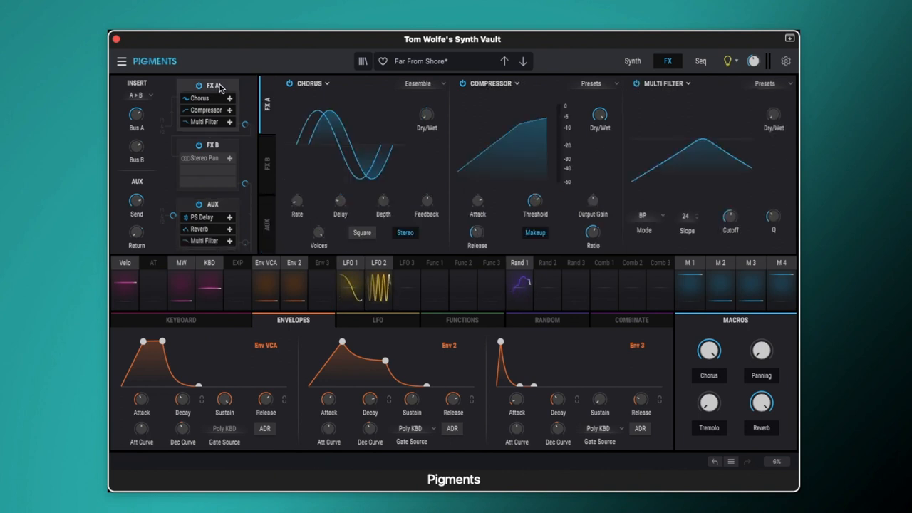